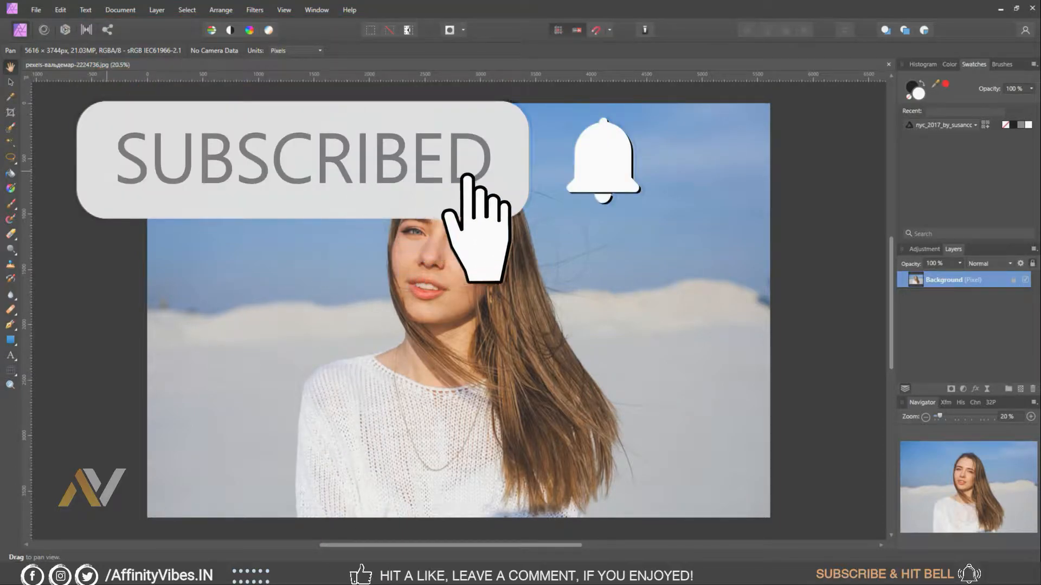
- Add a Channel Mixer whose Green output uses 100% Blue and 0% Green
click(602, 159)
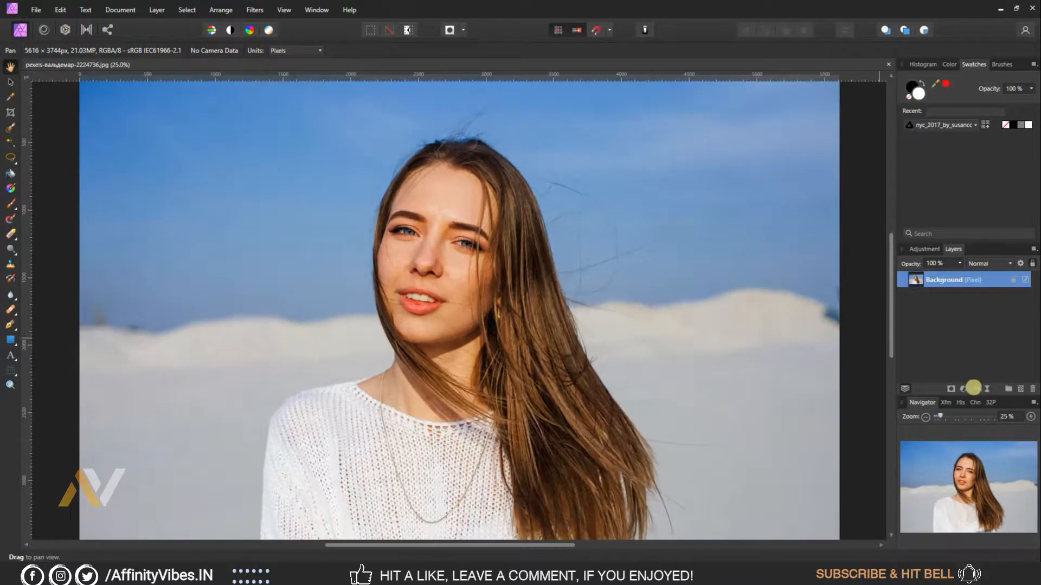
click(973, 388)
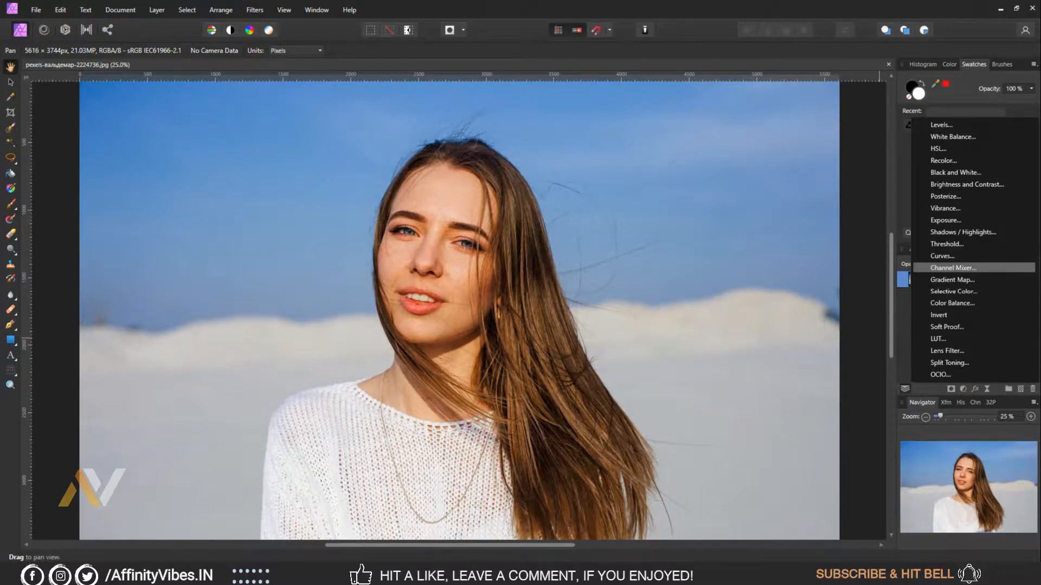
click(952, 267)
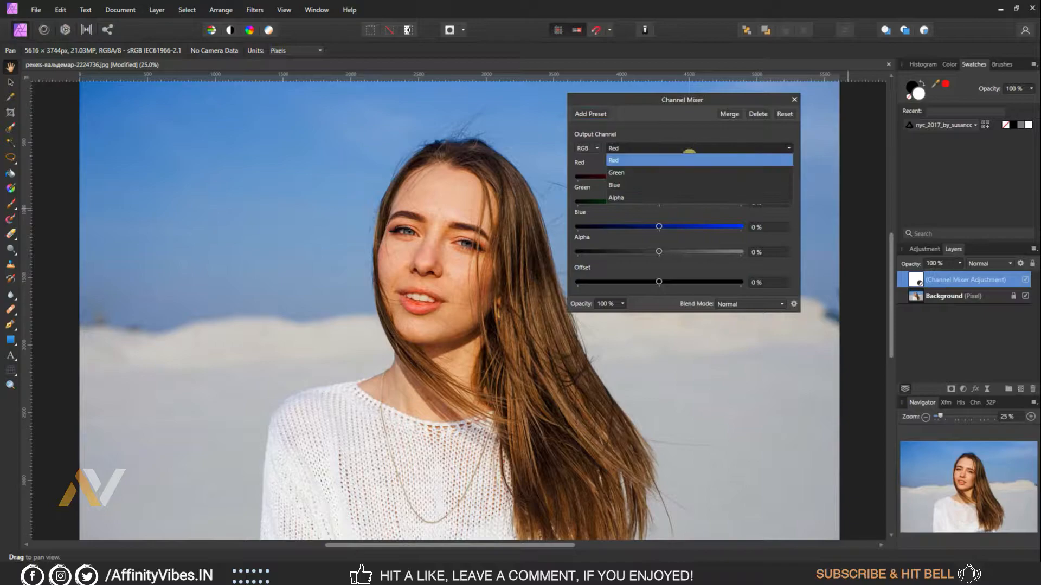
click(616, 173)
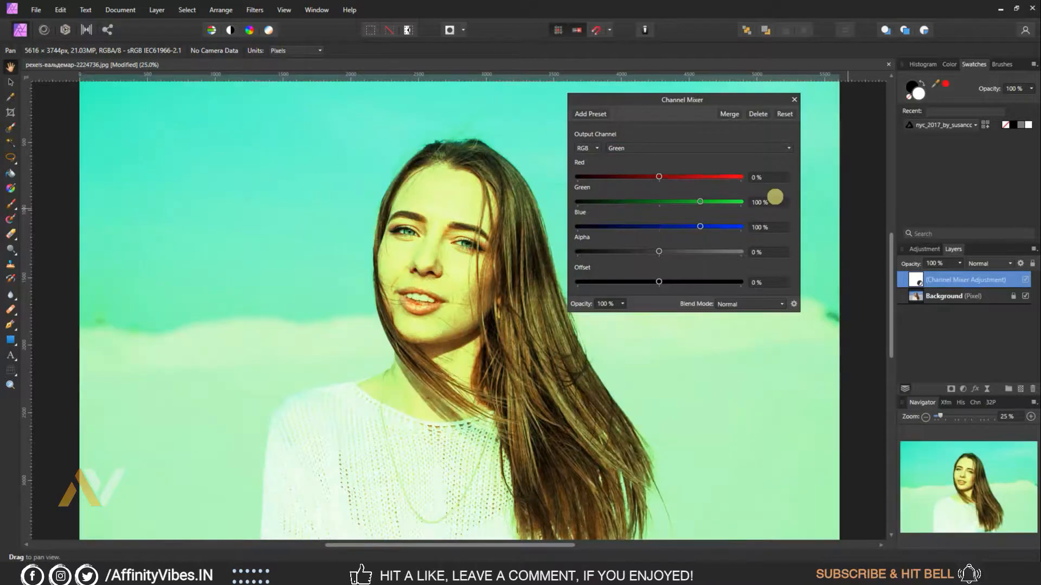
drag(700, 201, 667, 201)
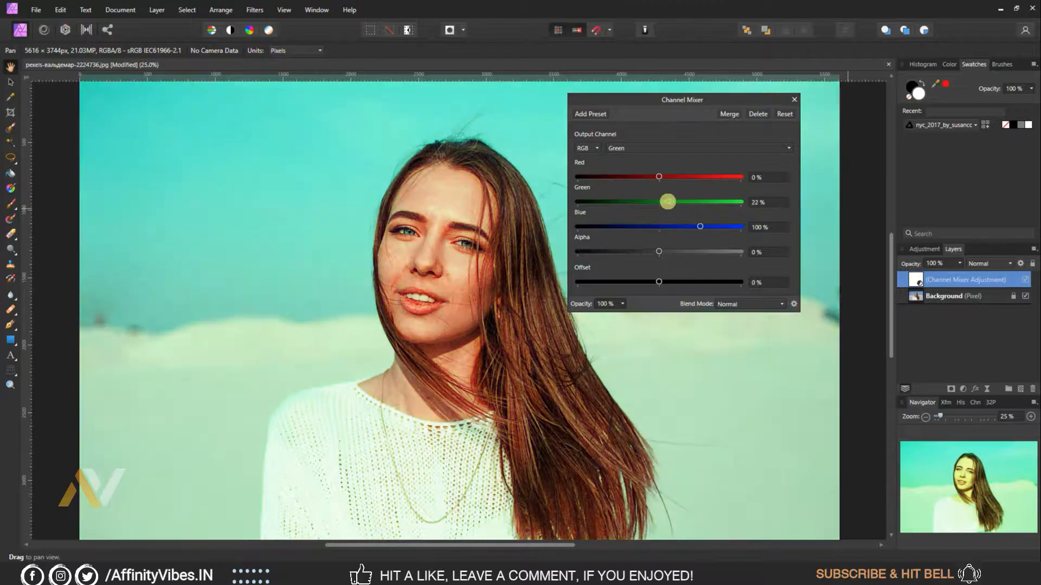
drag(667, 202, 659, 202)
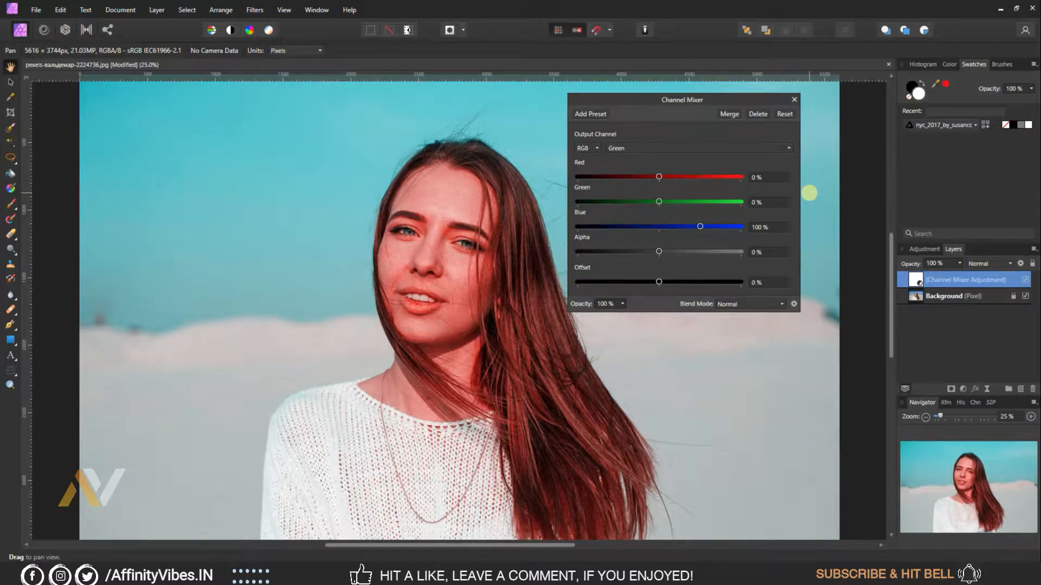
- Set the mixer's Blue output to 100% Green and 0% Blue, then close it
click(697, 148)
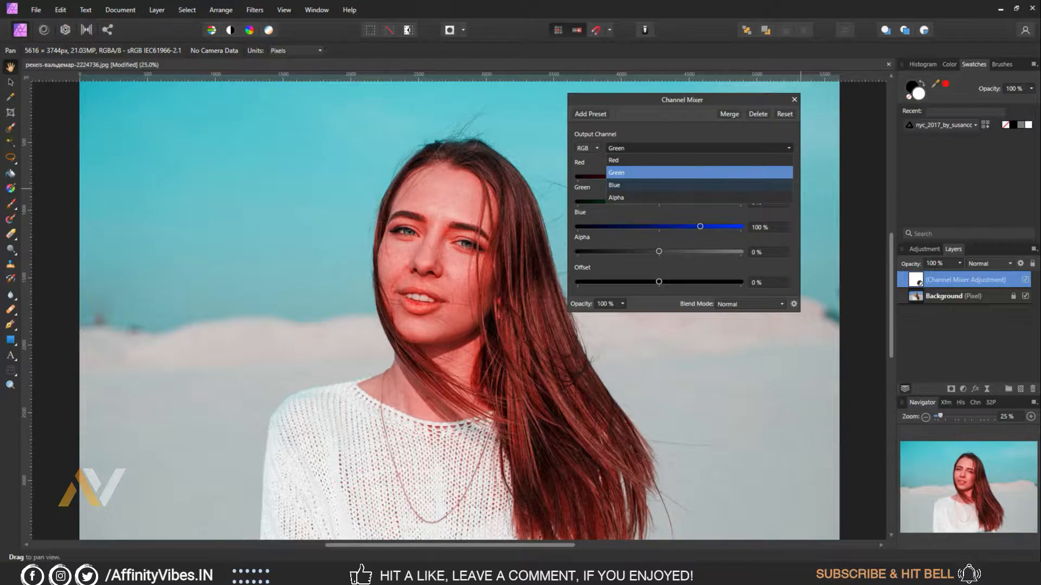
click(614, 184)
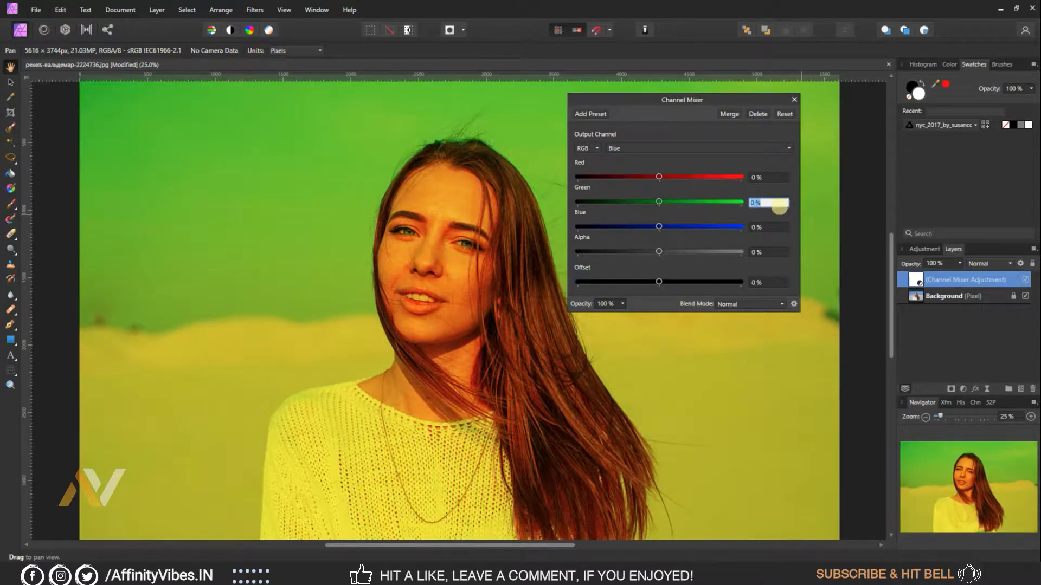
drag(659, 201, 699, 202)
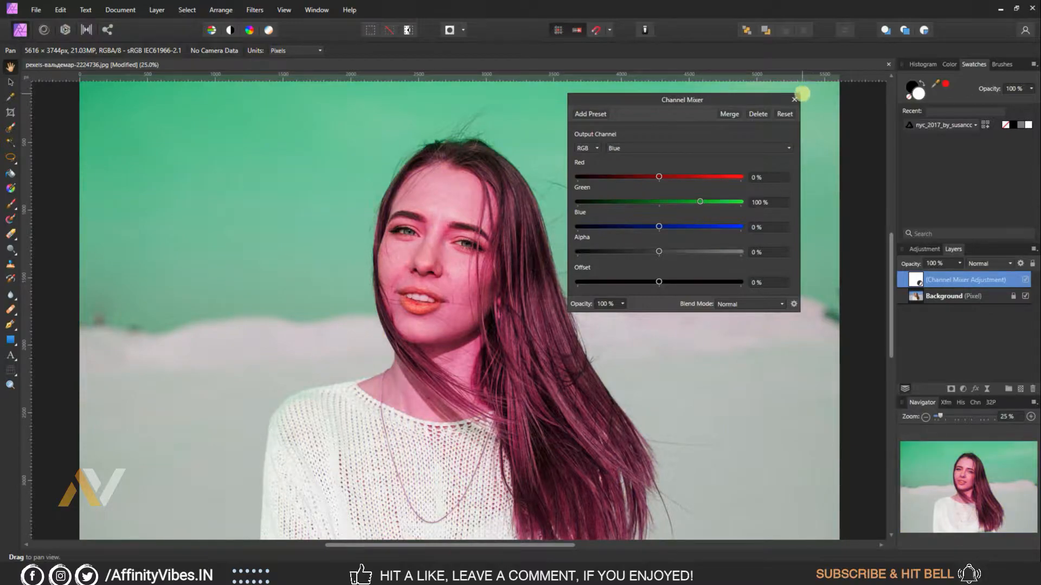
click(794, 99)
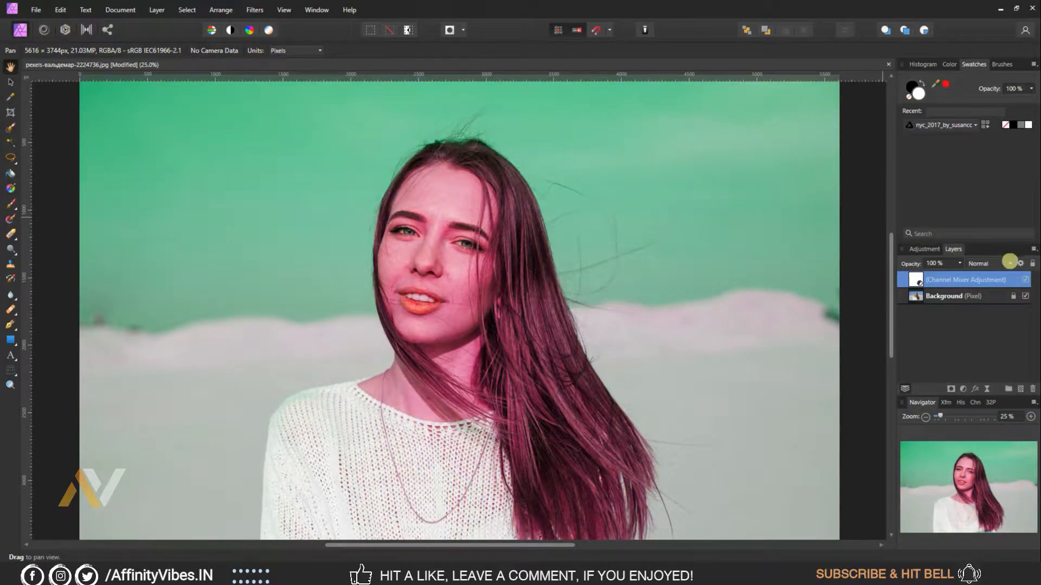
- Change the Channel Mixer layer's blend mode to Lighten
click(988, 263)
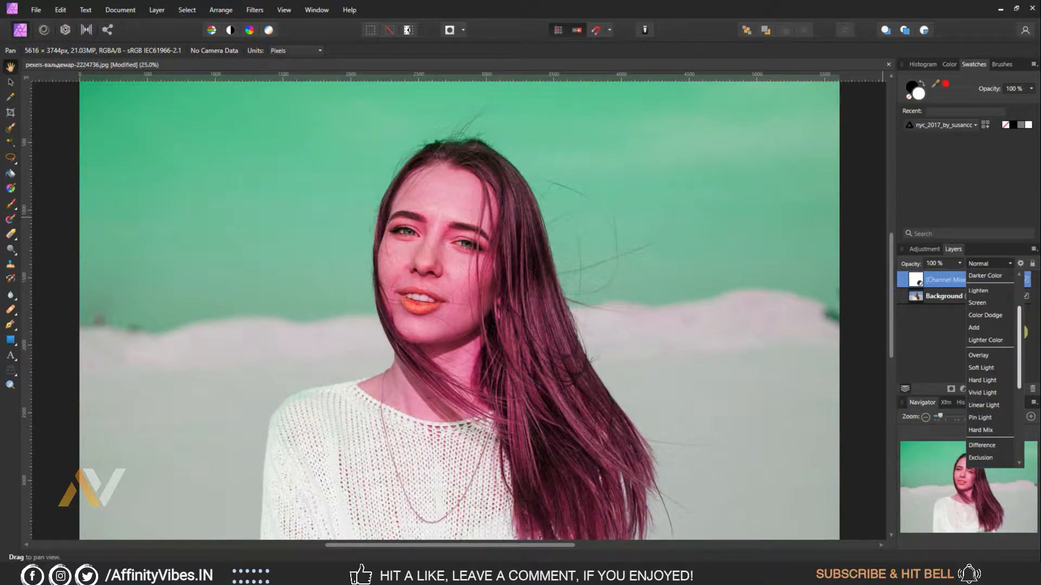
click(979, 291)
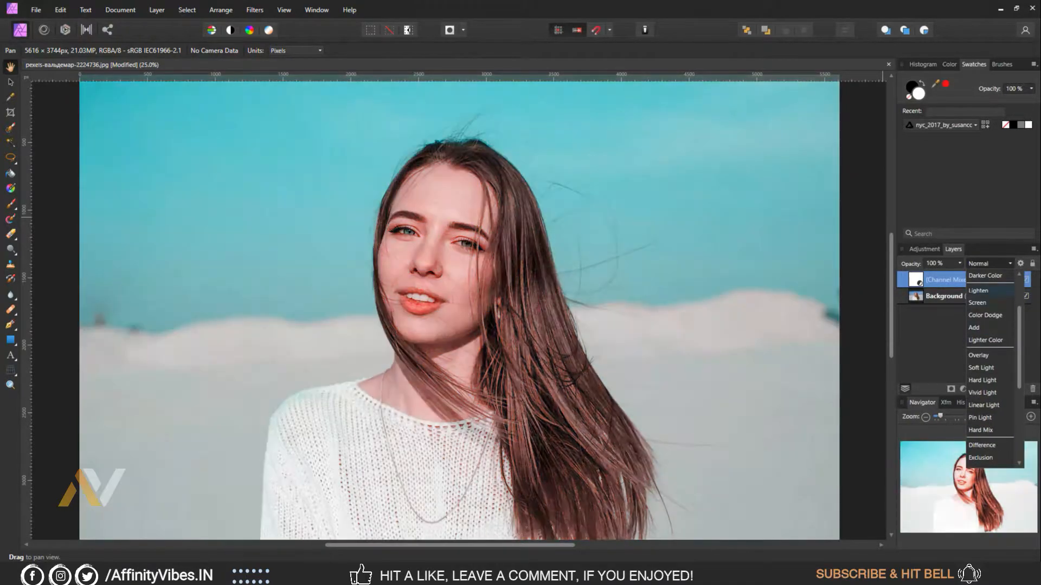
click(978, 290)
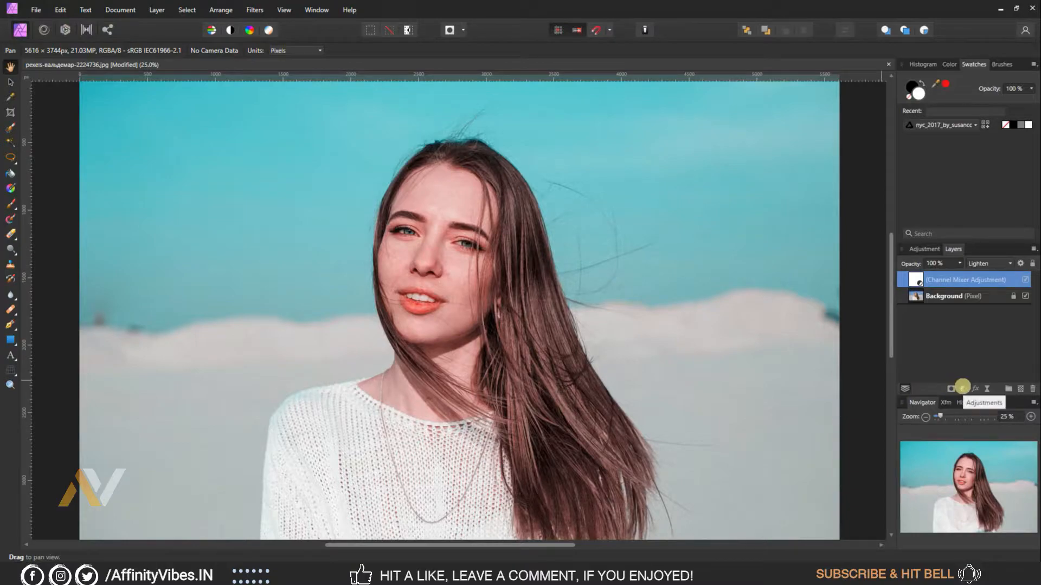
- Add Selective Color and set its Reds range to Cyan 50% and Yellow 100%
click(962, 388)
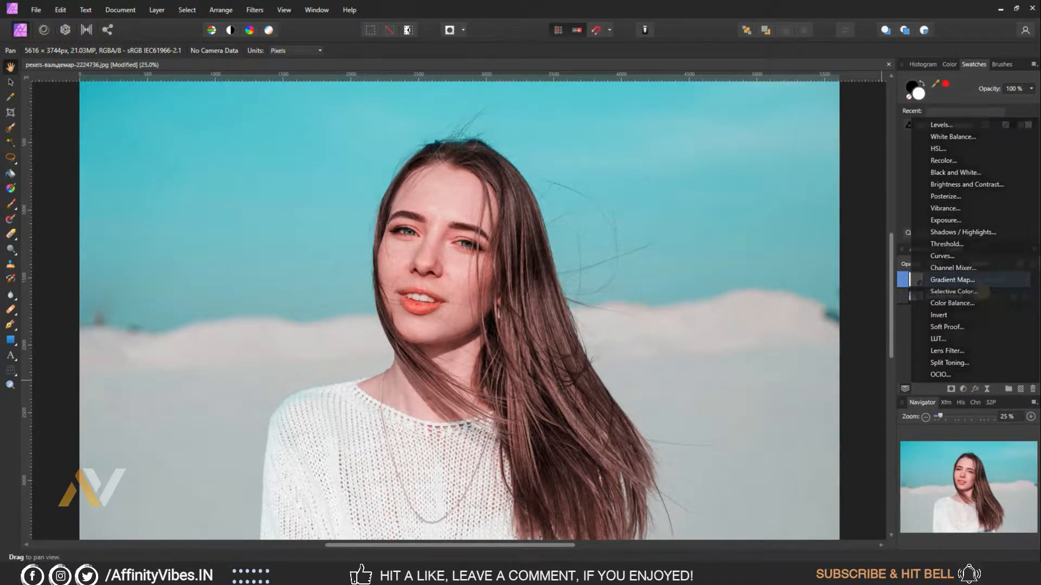
click(953, 291)
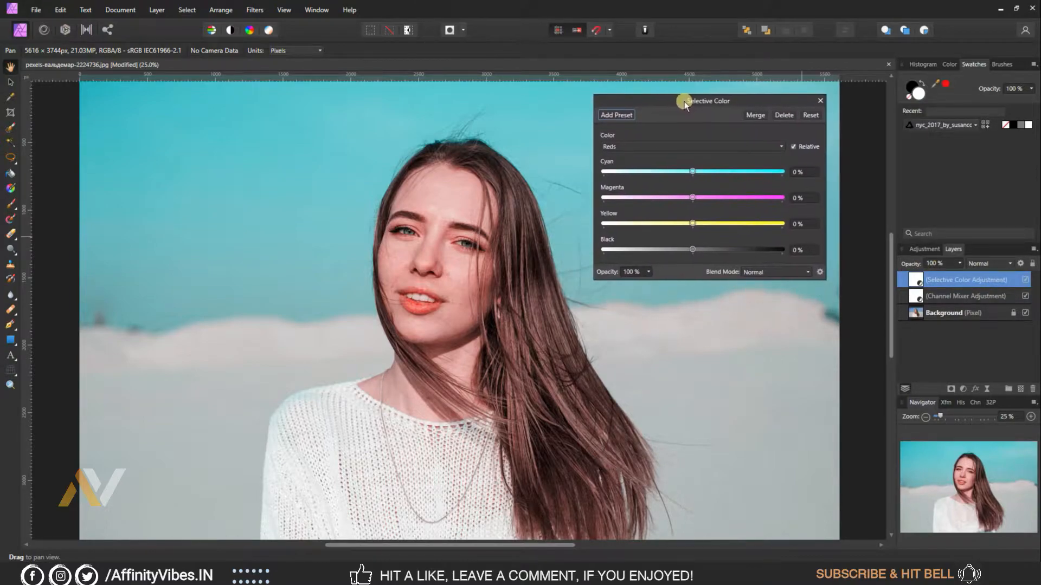
click(690, 147)
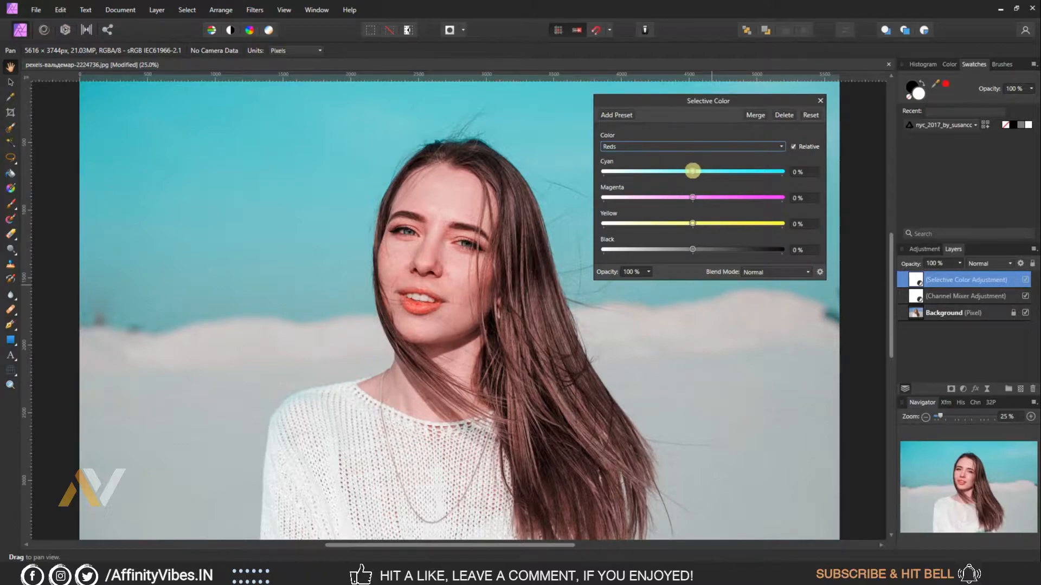
drag(692, 171, 722, 171)
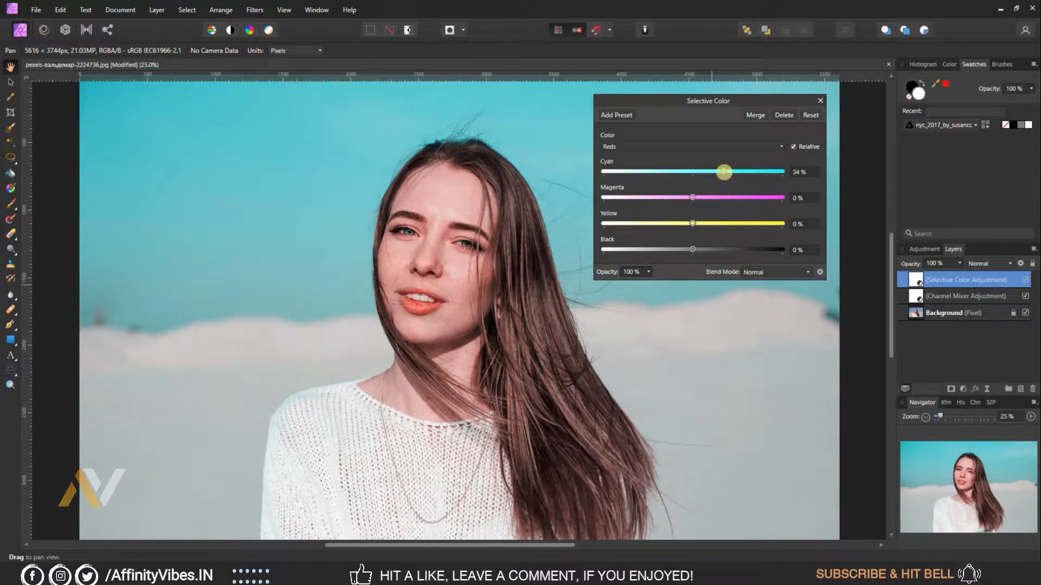
drag(724, 172, 736, 171)
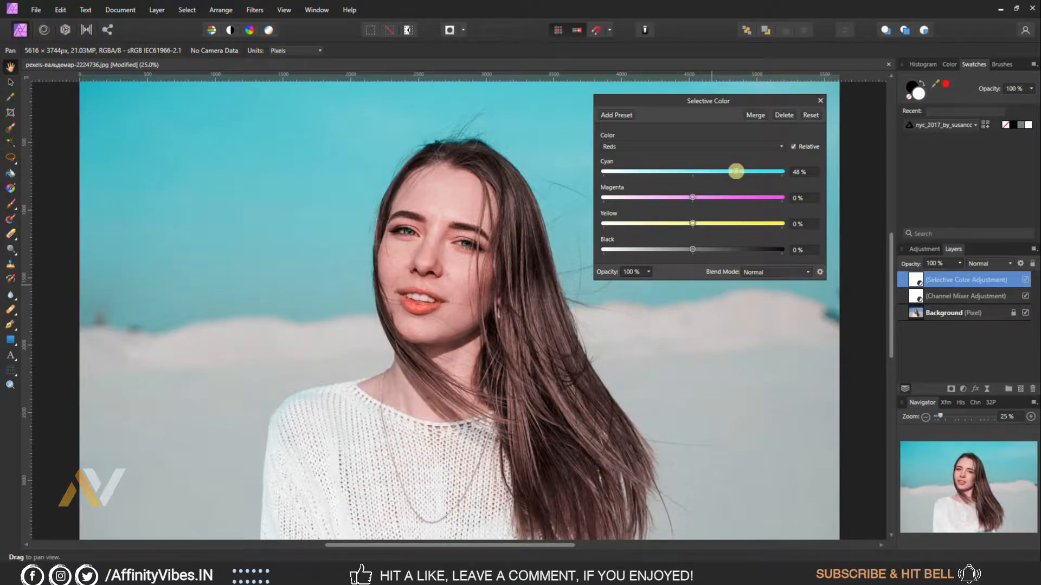
drag(736, 171, 739, 175)
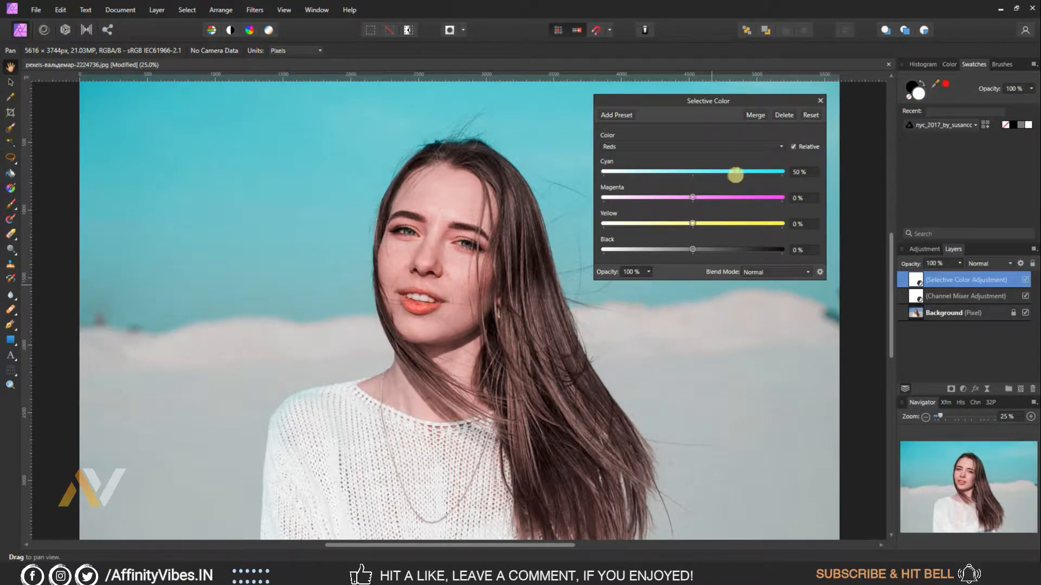
drag(692, 222, 715, 223)
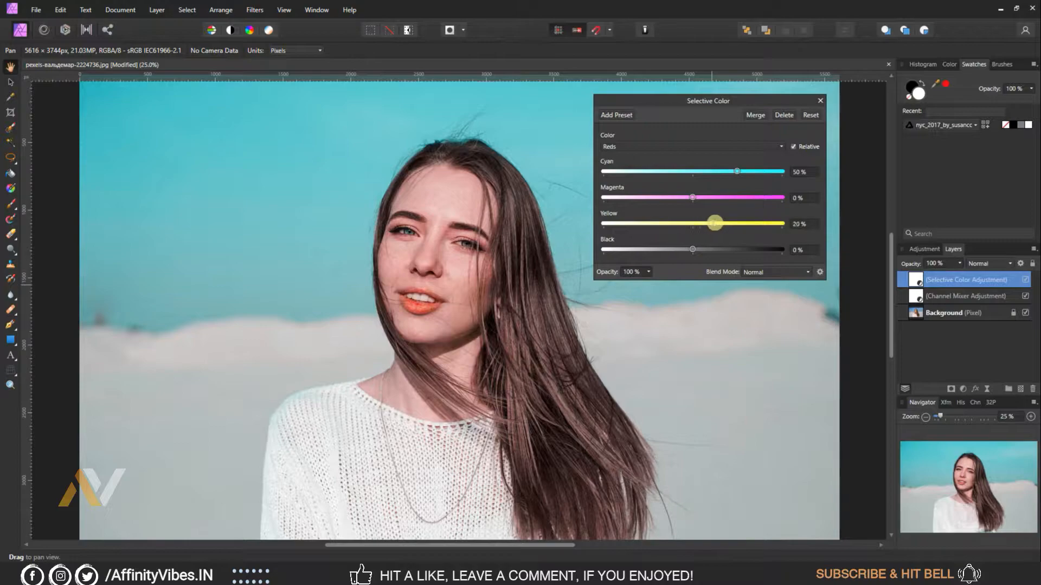
drag(713, 223, 763, 222)
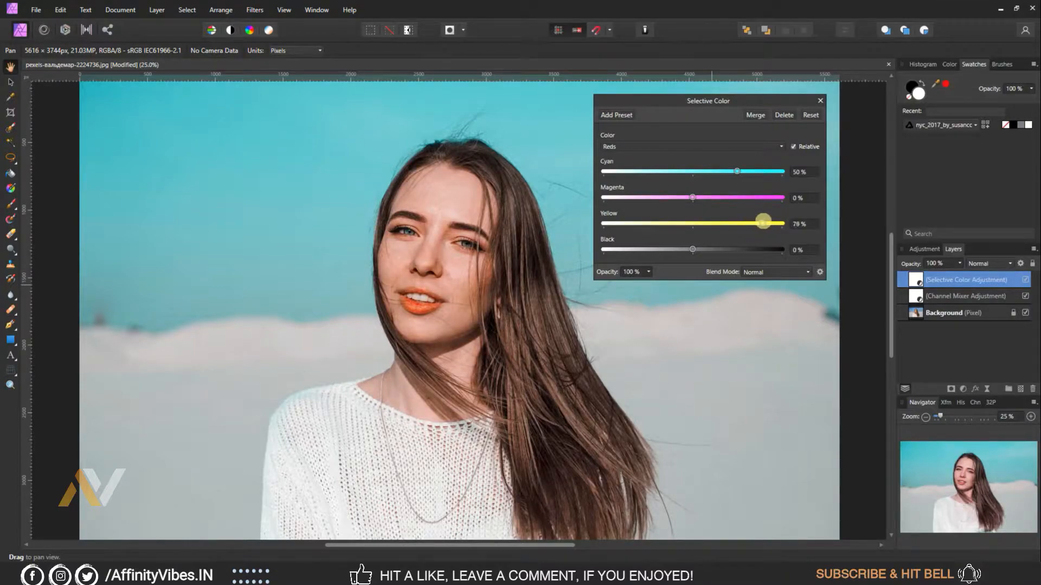
drag(763, 224, 781, 224)
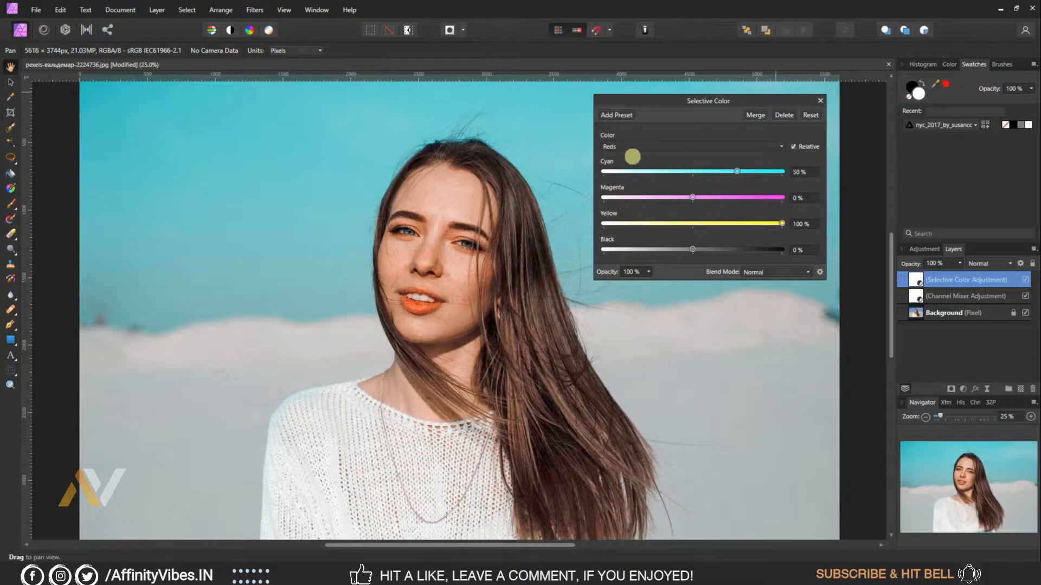
- Switch Selective Color to Whites and lower the Black slider to -20%
click(692, 146)
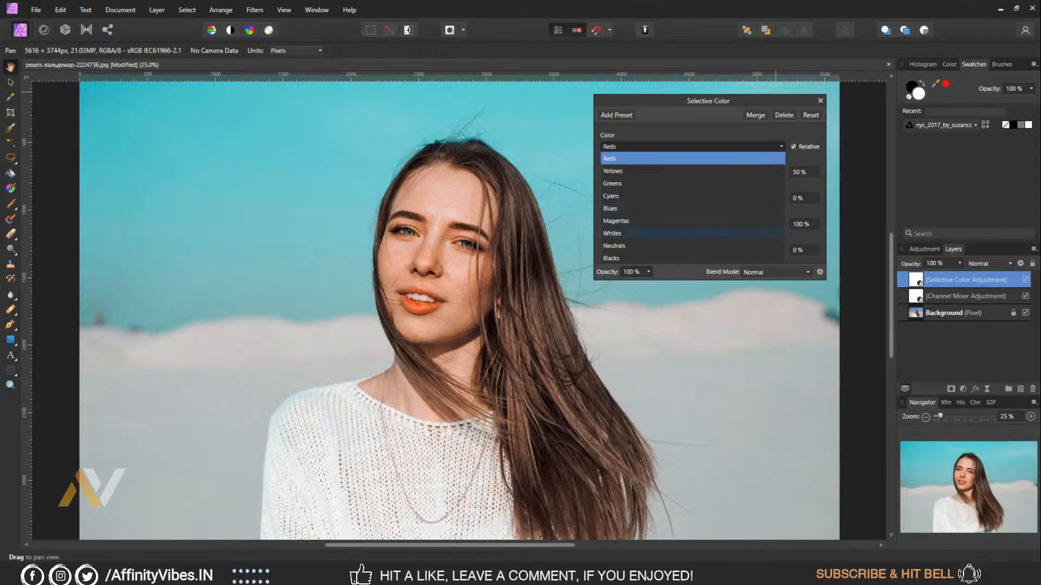
click(612, 233)
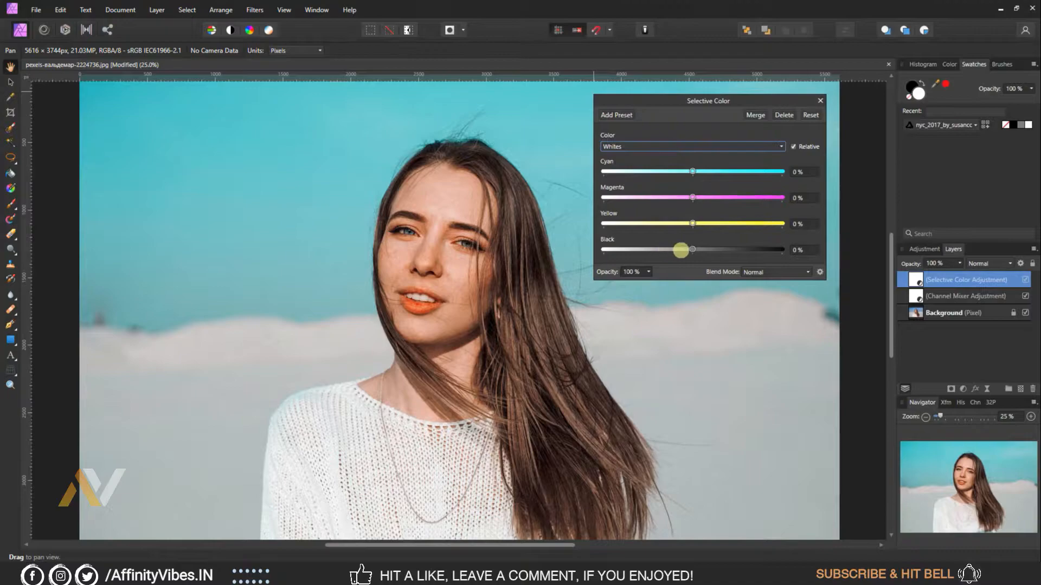
drag(680, 249, 674, 249)
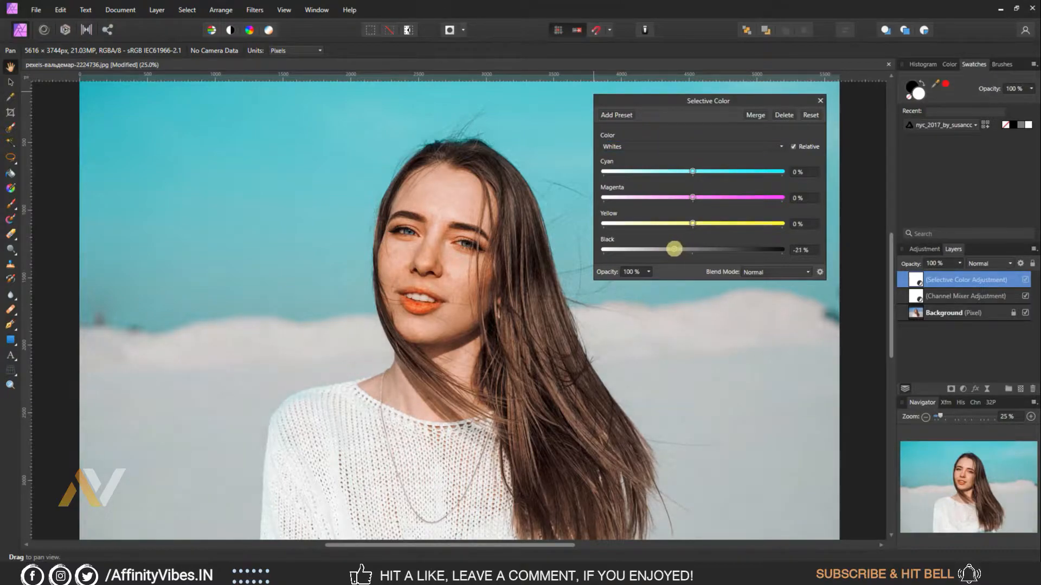
drag(674, 249, 671, 249)
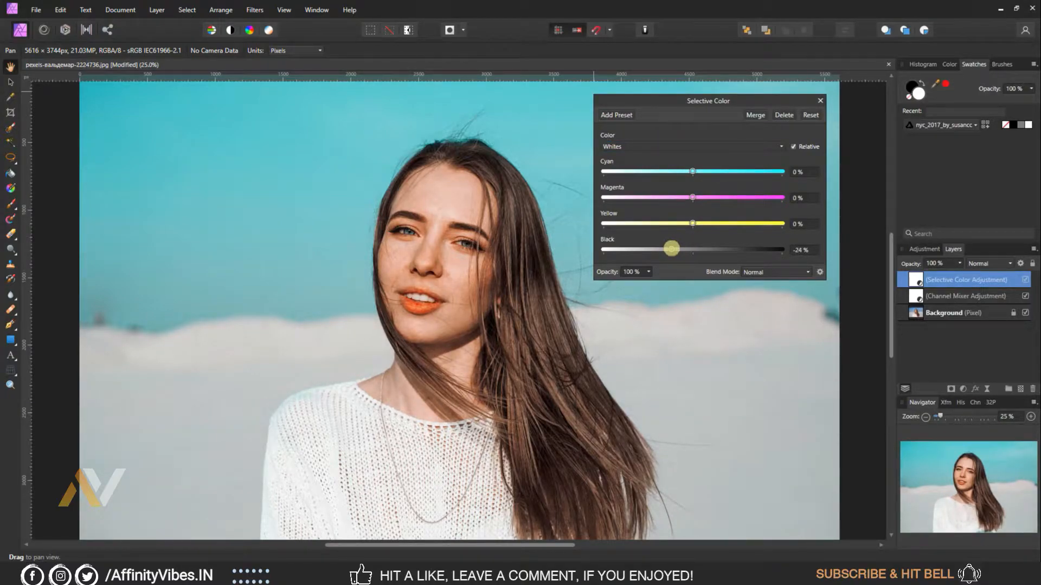
drag(671, 249, 675, 249)
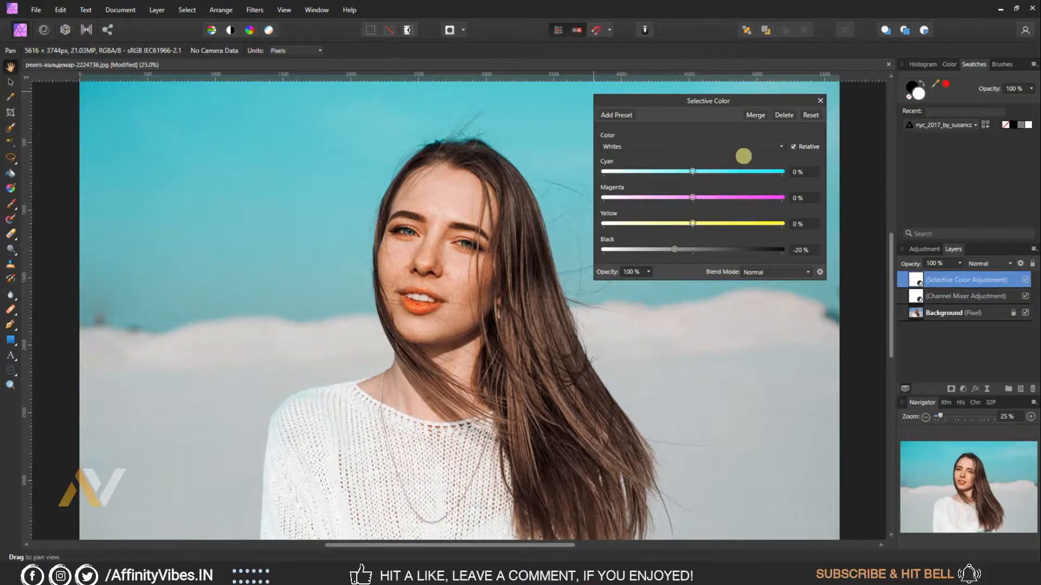
- Choose the Neutrals range and reduce its Cyan to about -26%
click(690, 147)
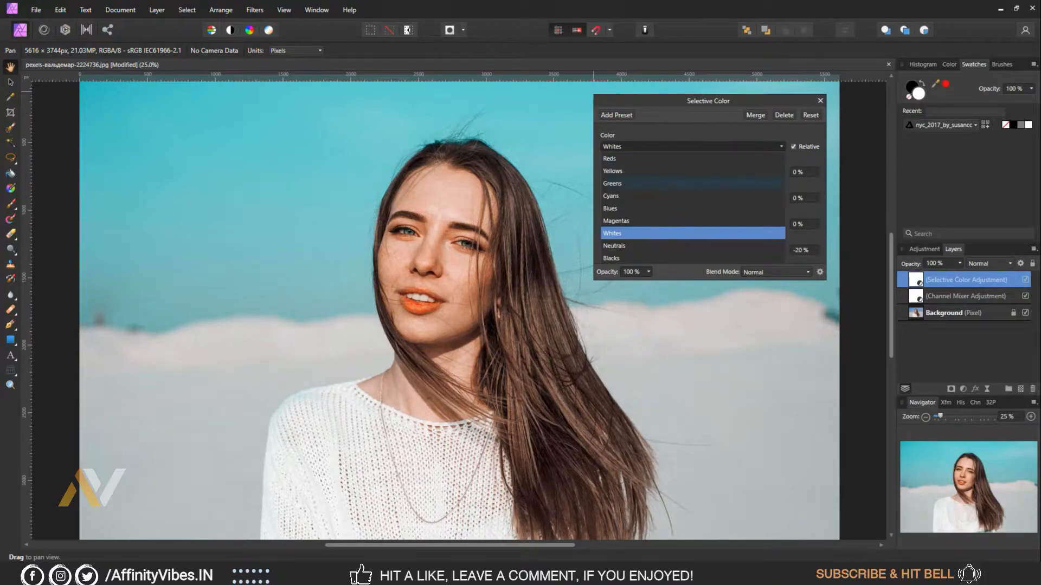
click(691, 146)
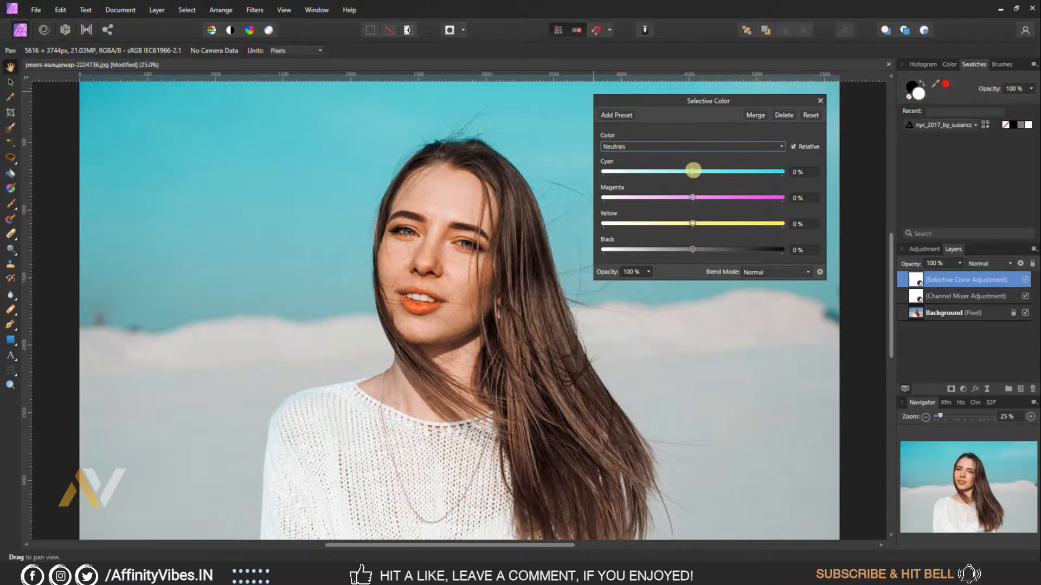
drag(692, 171, 668, 171)
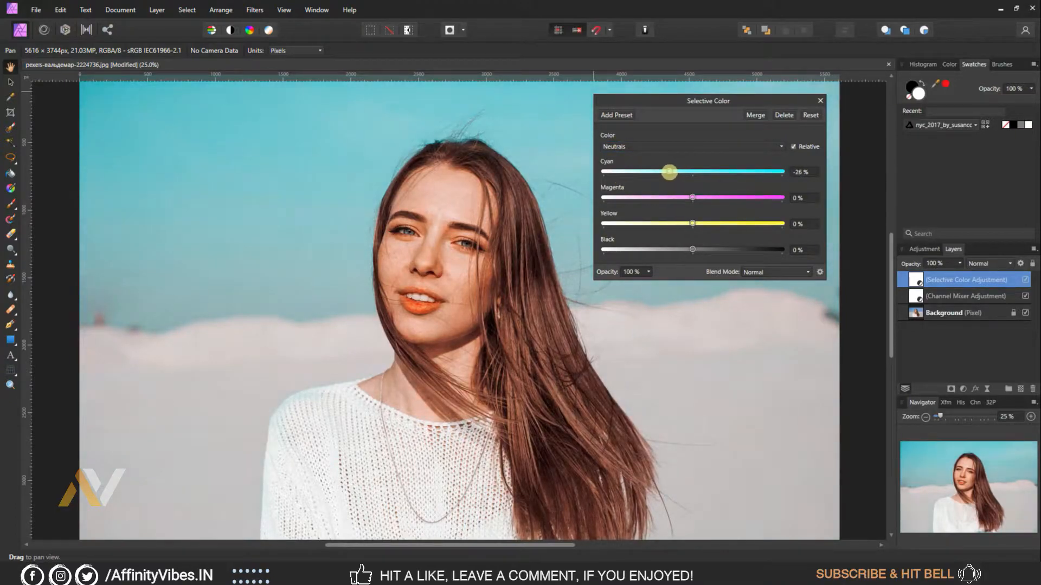
drag(669, 171, 675, 171)
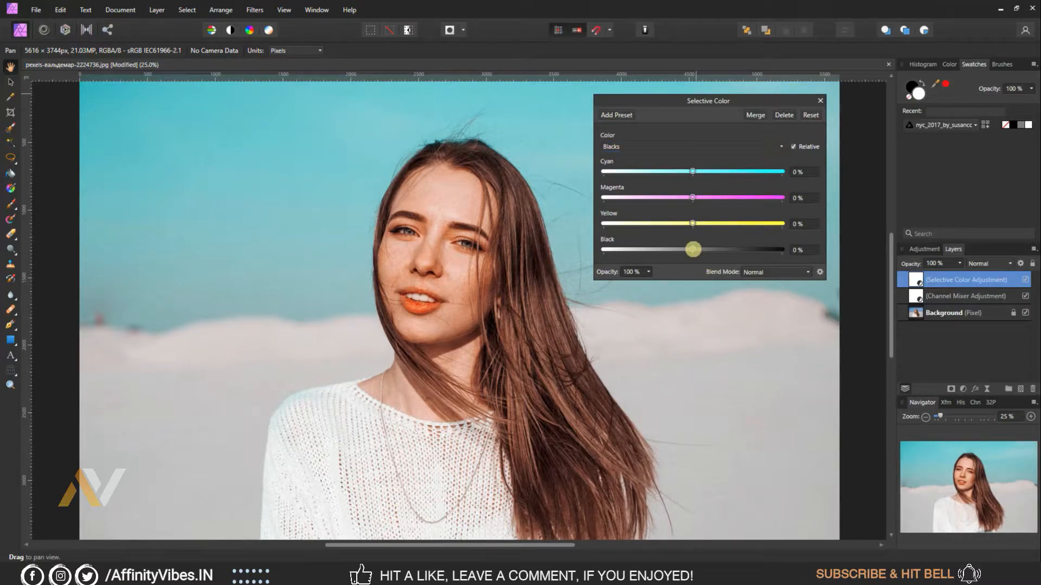
- Raise the Blacks range's Black slider to +20% and close Selective Color
drag(692, 250, 680, 249)
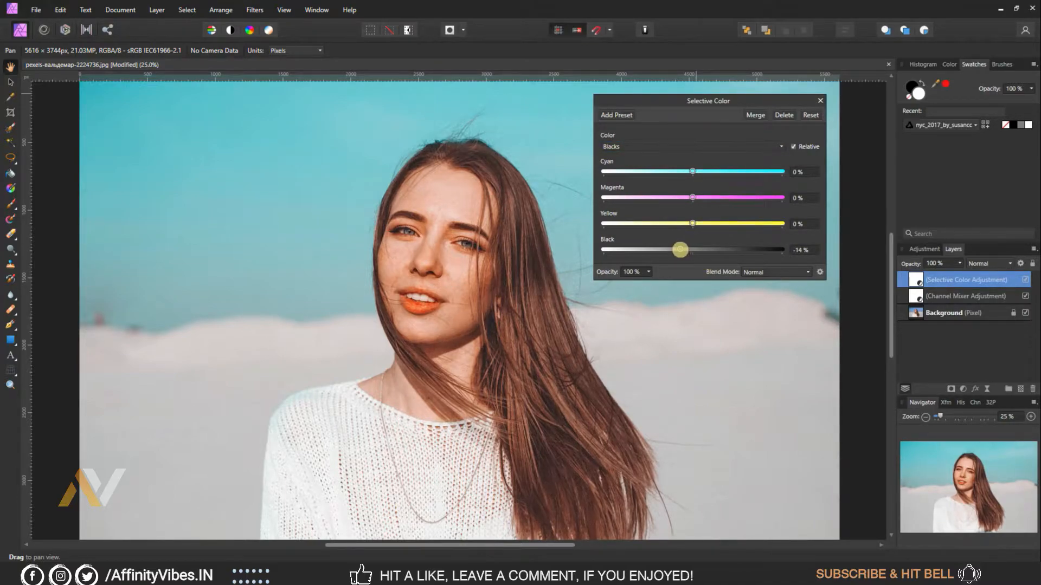
drag(680, 249, 677, 249)
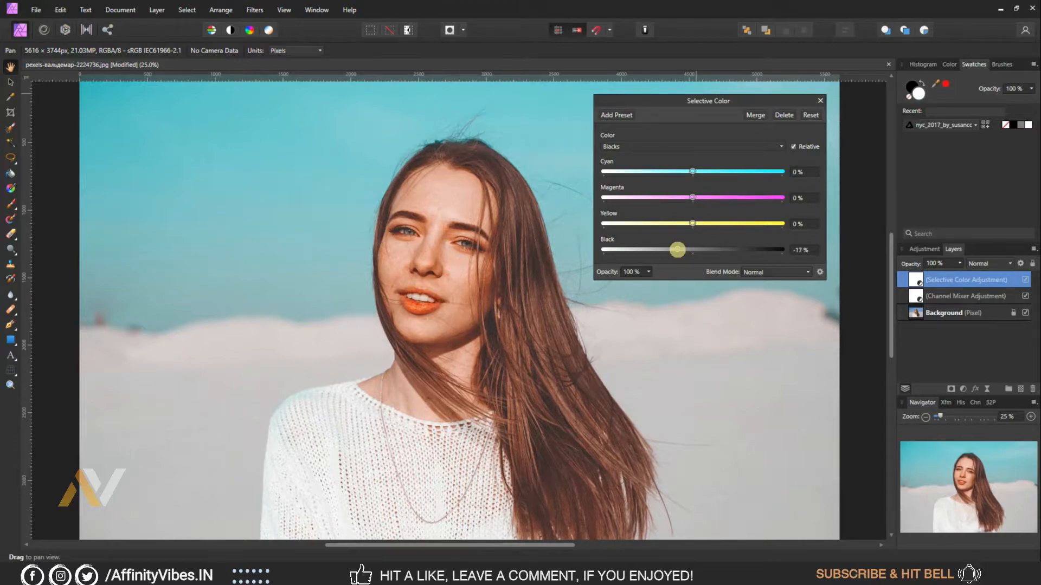
drag(676, 249, 696, 249)
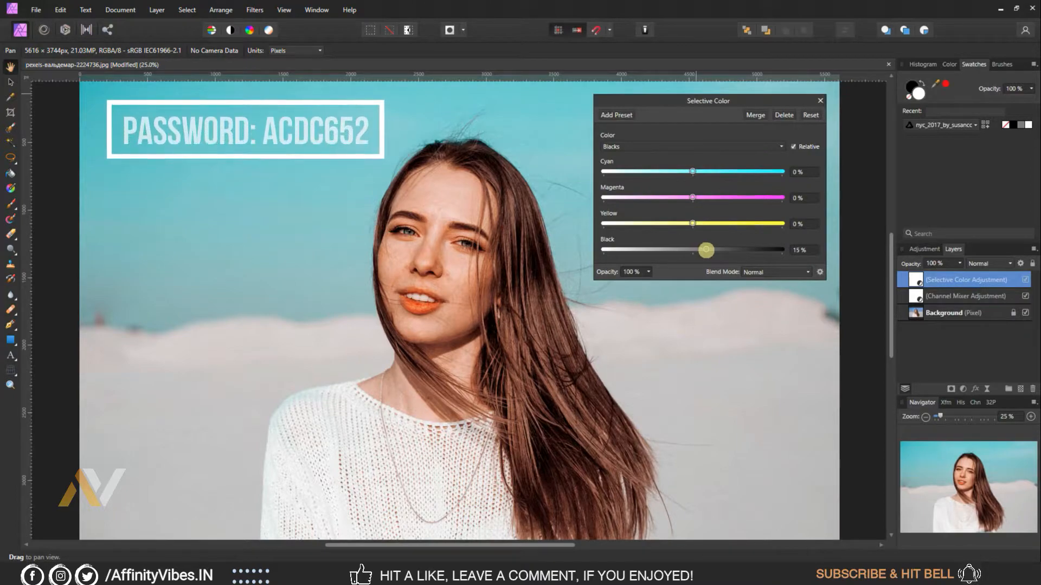
drag(705, 250, 711, 250)
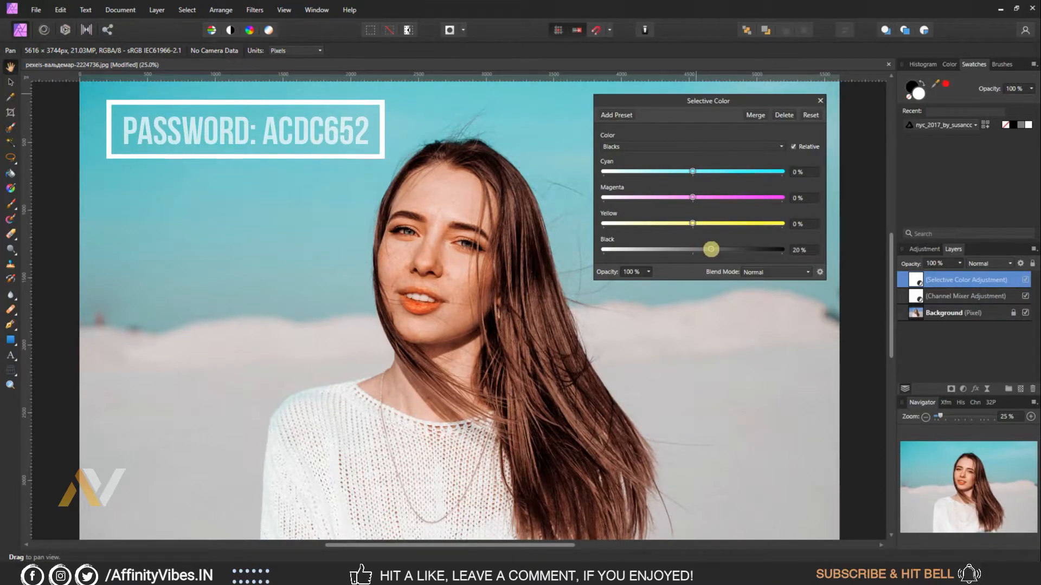
drag(707, 100, 664, 106)
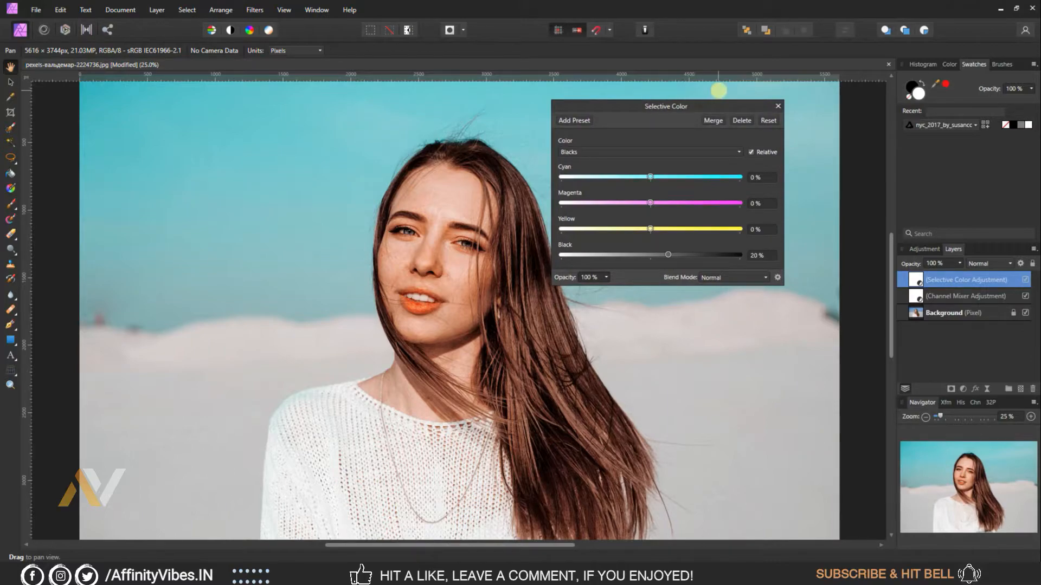
click(777, 106)
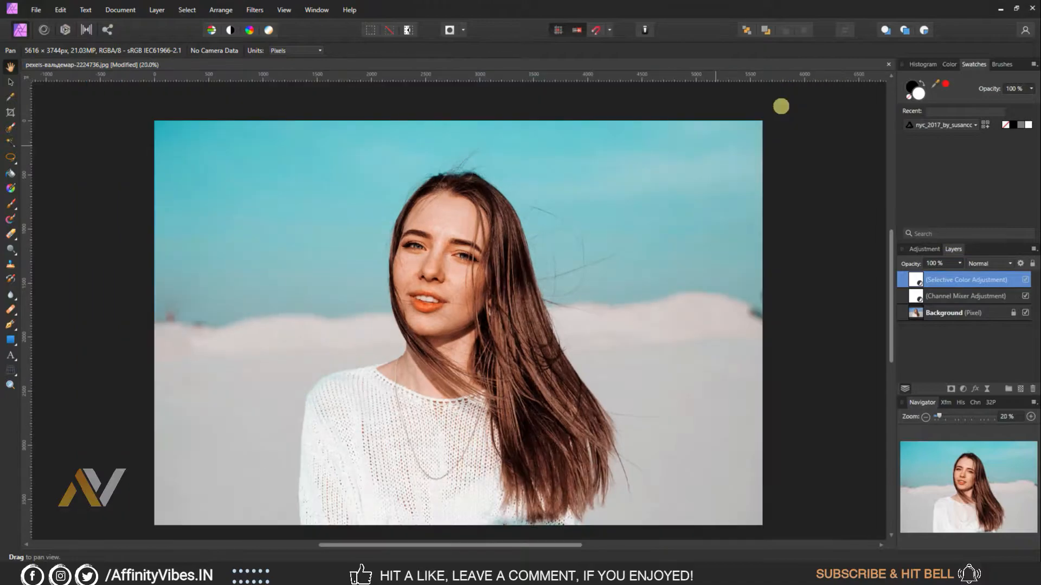
drag(780, 106, 963, 187)
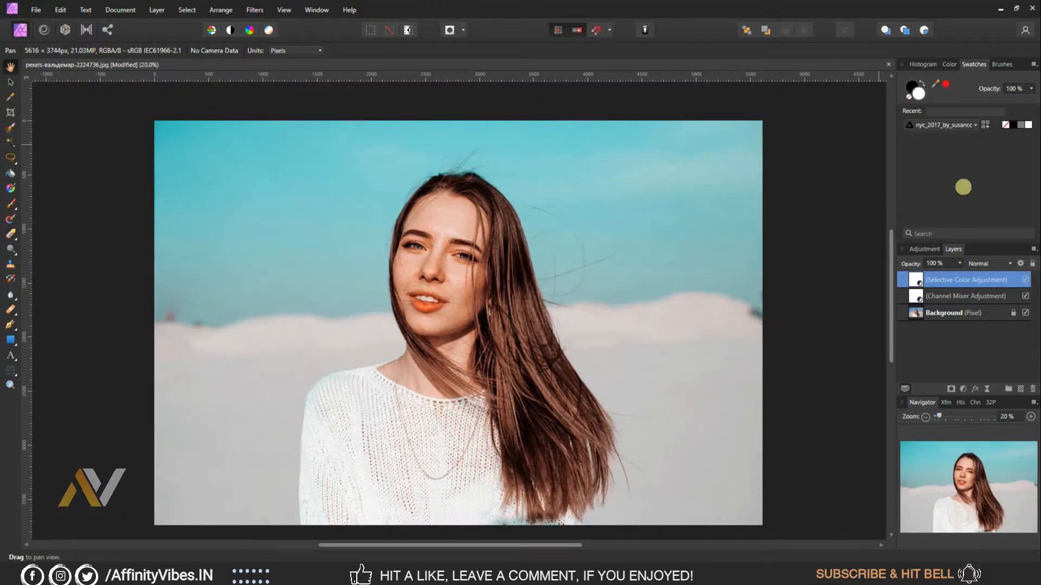
- Export the grade from File > Export LUT as a .cube titled 'Aqua & Orange'
click(35, 9)
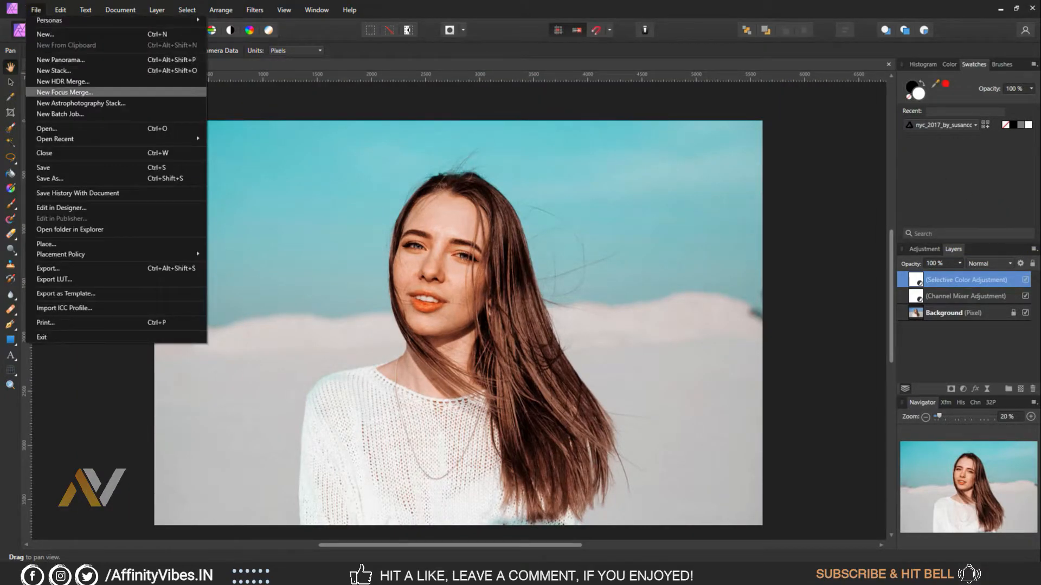
mouse_move(53, 278)
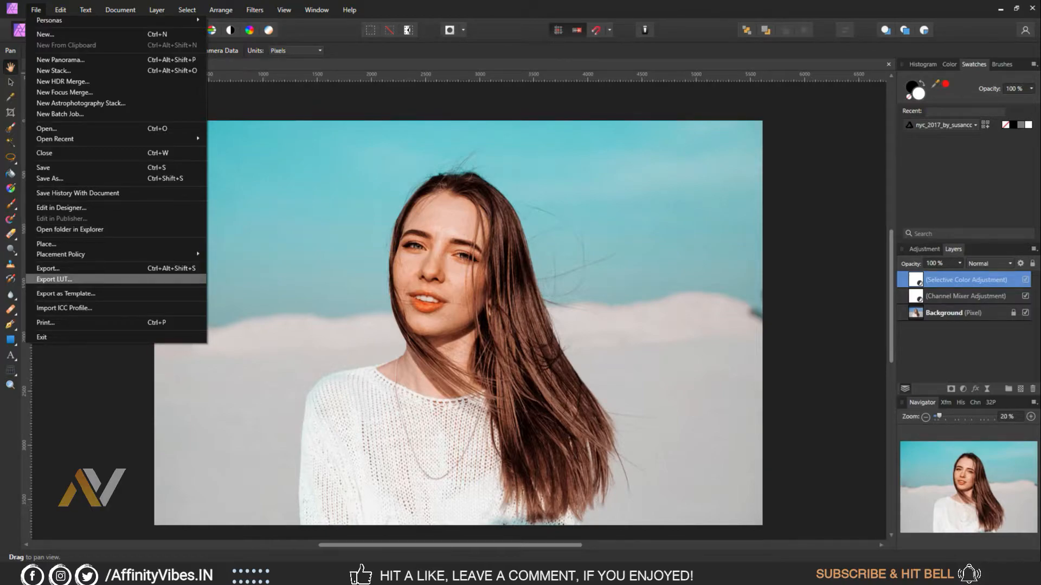
click(53, 279)
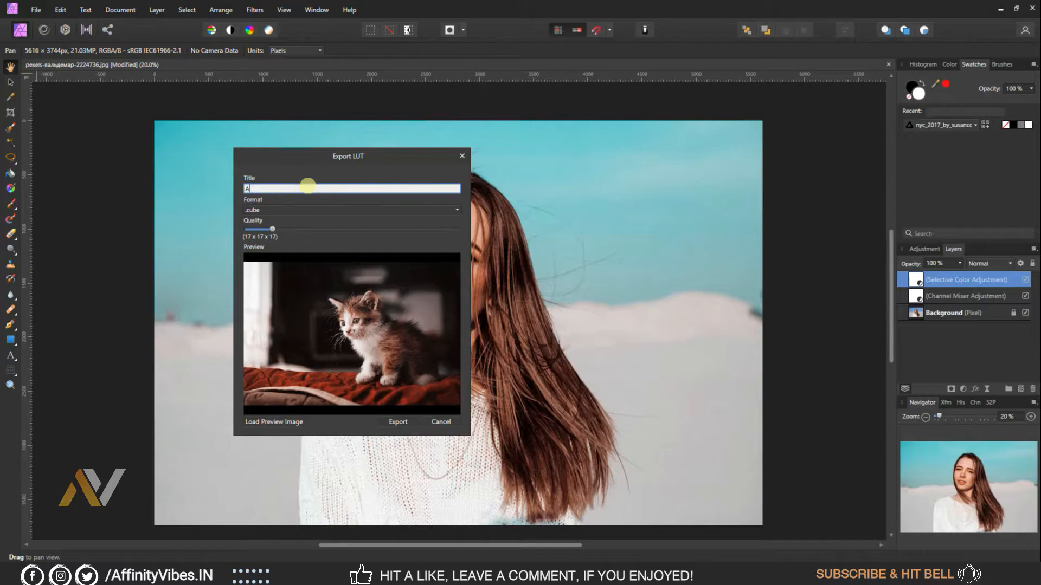
text(Aqua & Orange)
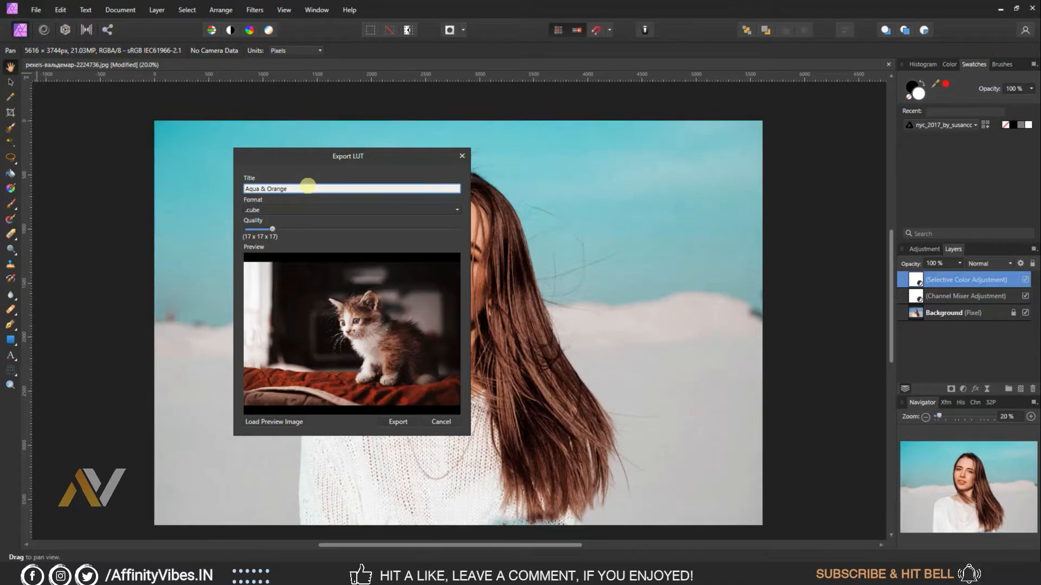
click(398, 422)
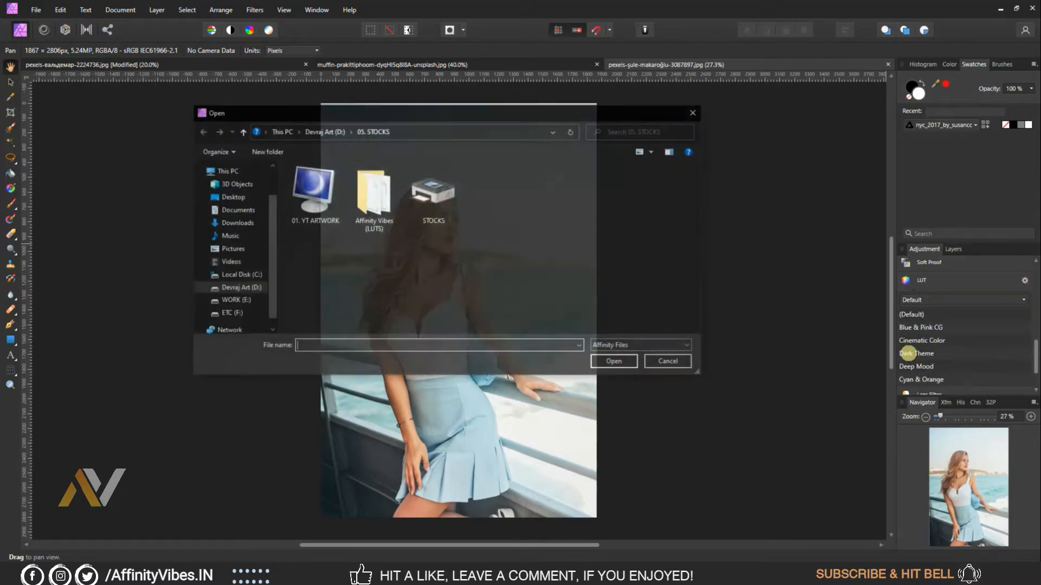
- Load Aqua & Orange.cube from the Affinity Vibes (LUTS) folder into the LUT presets
double_click(373, 193)
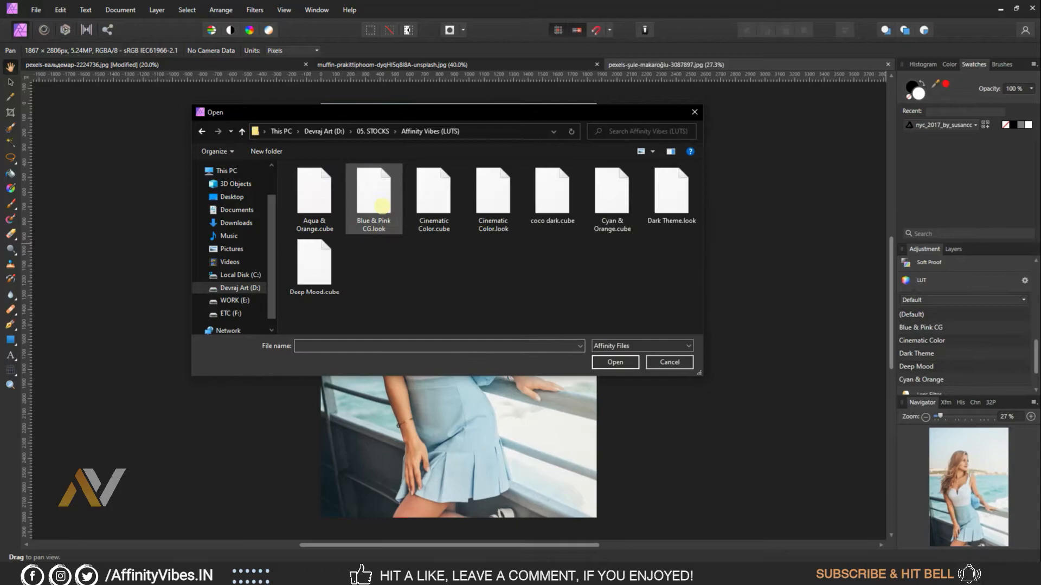
click(314, 193)
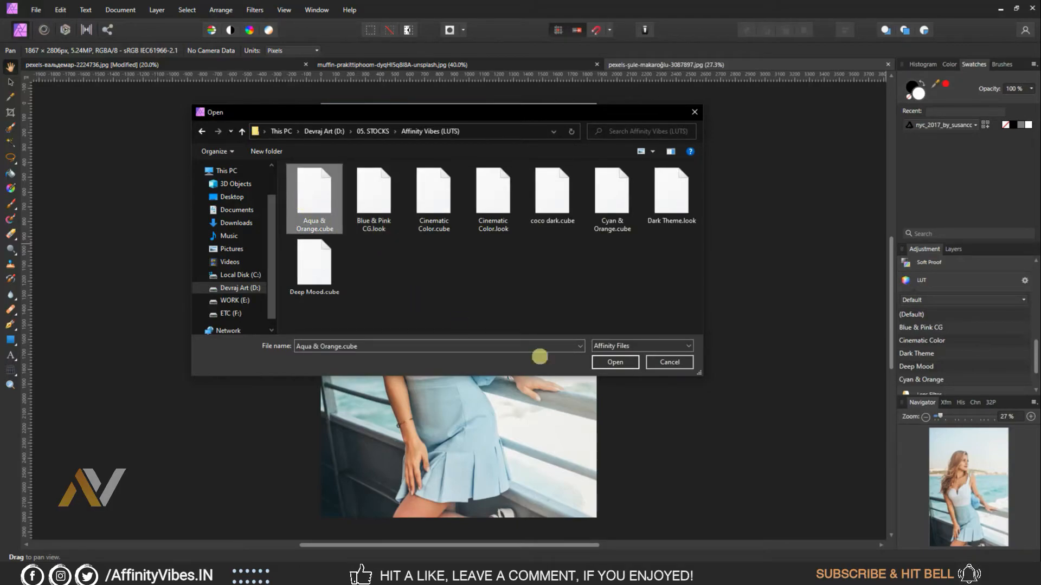
click(613, 363)
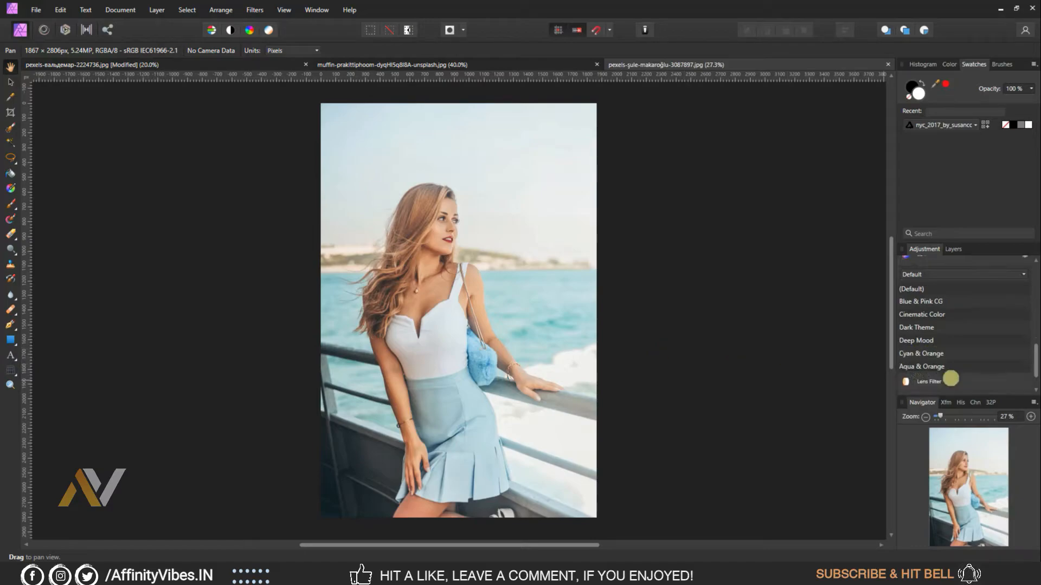
- Apply the Aqua & Orange LUT preset to the boat photo, then switch back to the portrait
scroll(down, 3)
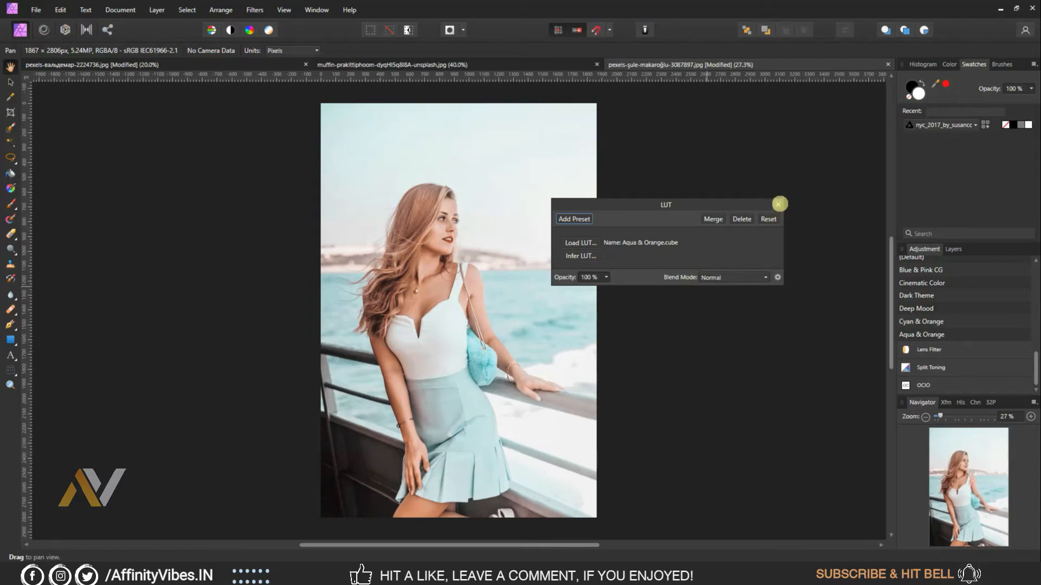
click(779, 204)
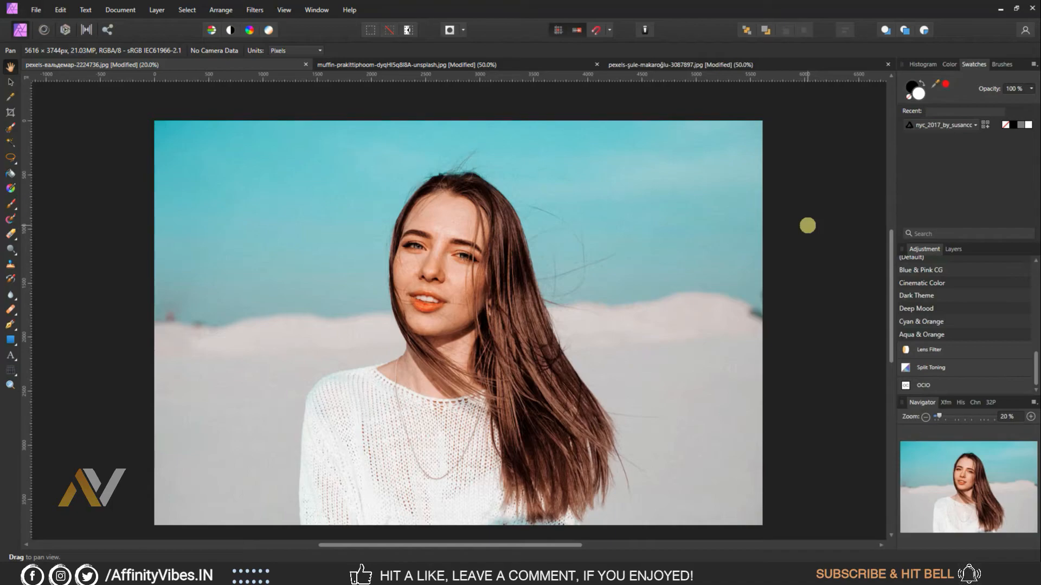
click(1030, 416)
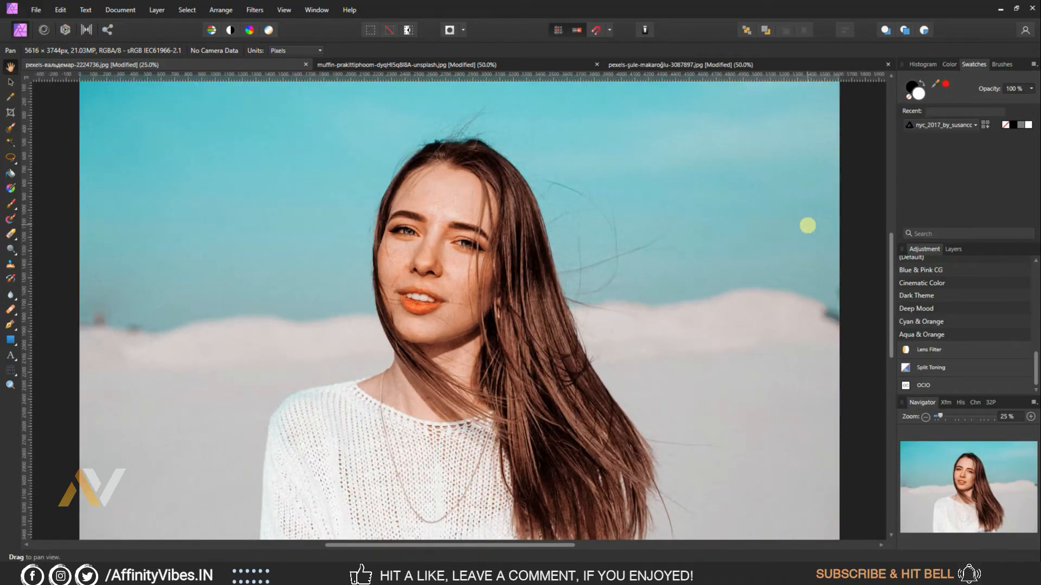